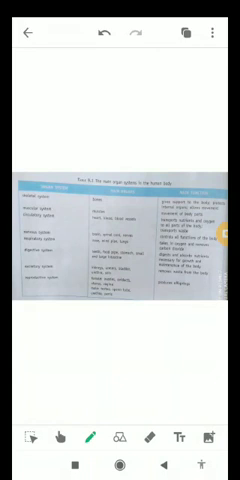
scroll("up", 3)
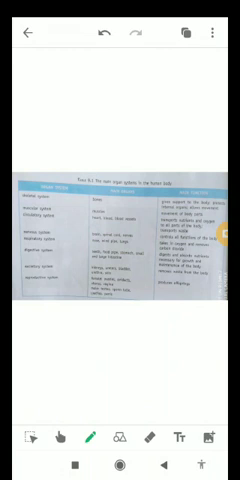